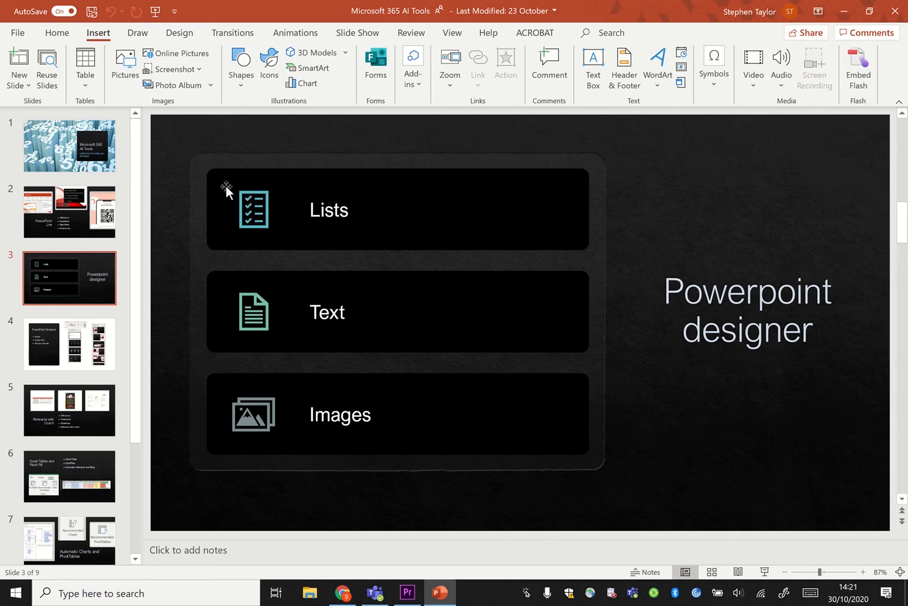
pyautogui.moveTo(168, 53)
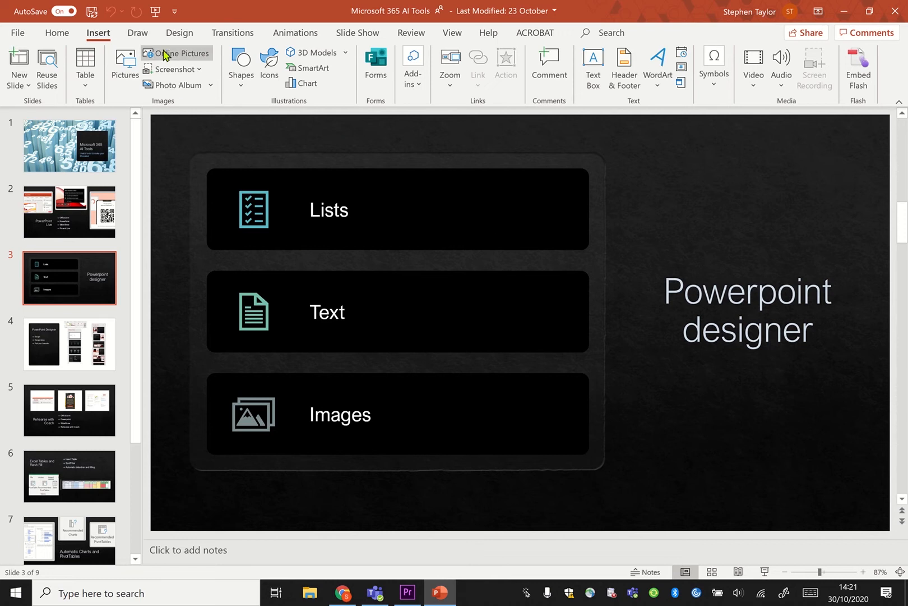
# Step: Switch the ribbon to the Design tools, showing themes and Designer
pyautogui.click(178, 33)
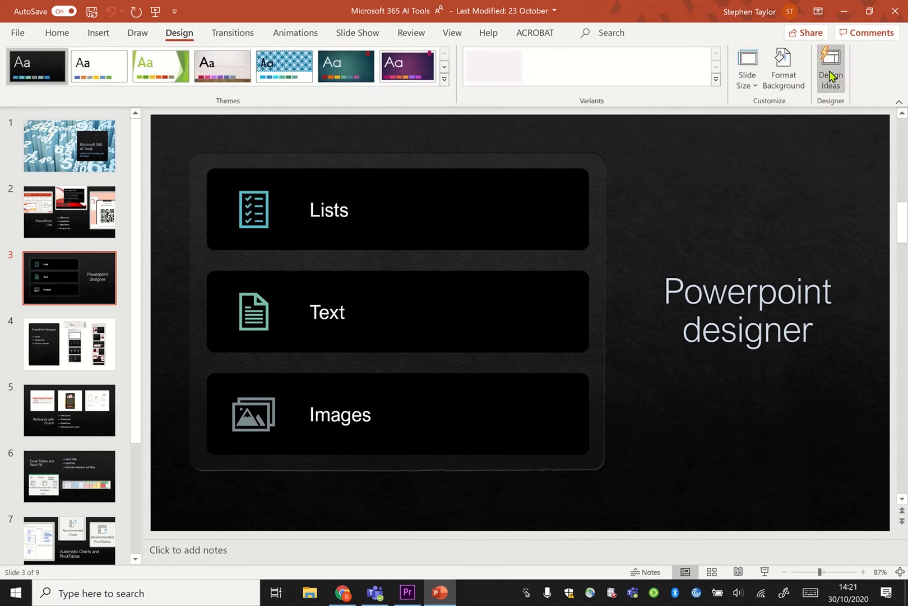
# Step: Preview several Design Ideas layouts for slide 3: title-above-list, coloured icons, circular arrows
pyautogui.click(831, 70)
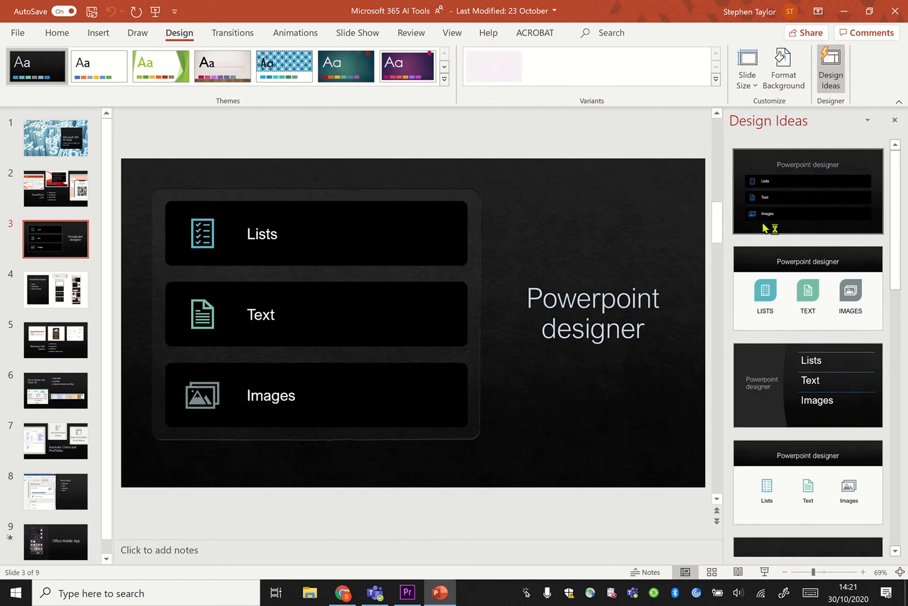
pyautogui.moveTo(791, 214)
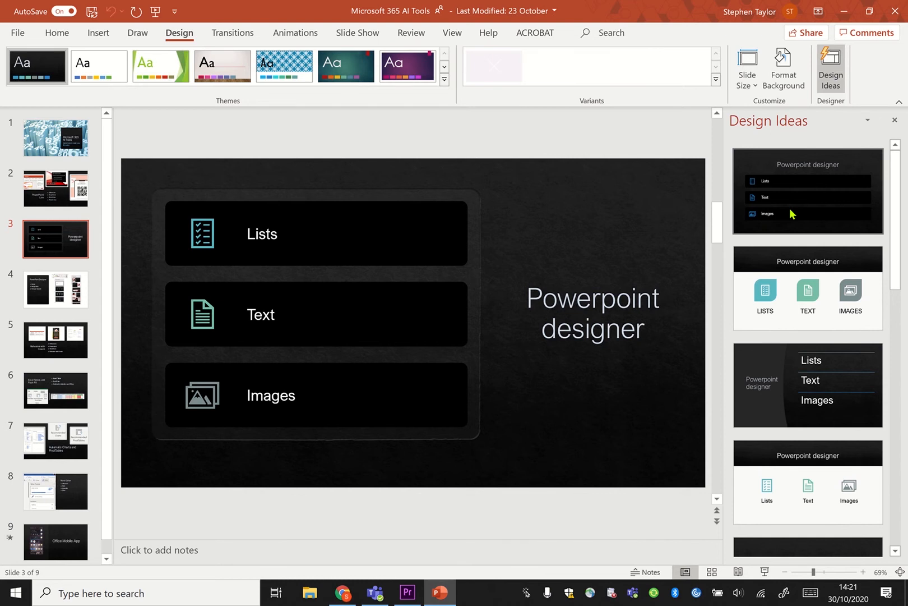
pyautogui.click(807, 192)
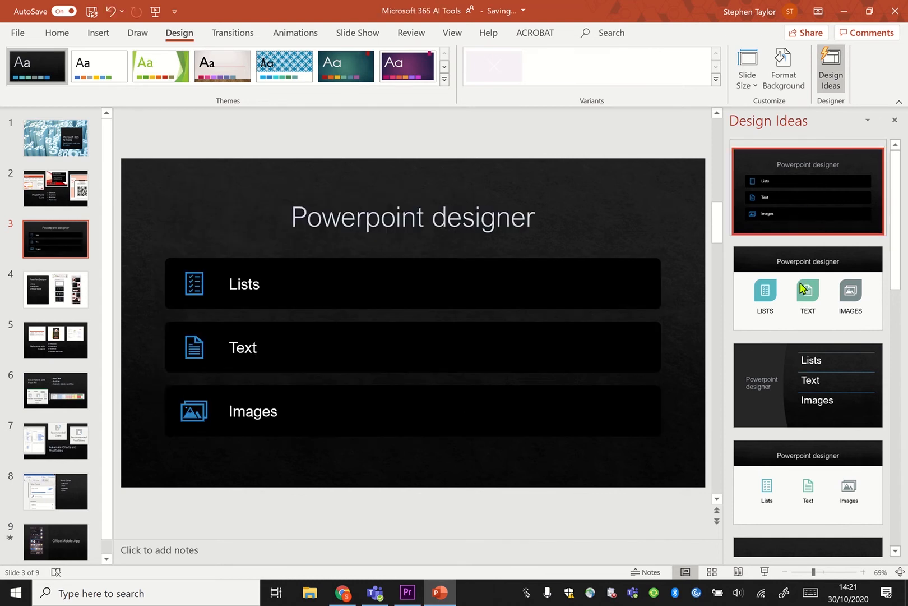
pyautogui.click(807, 288)
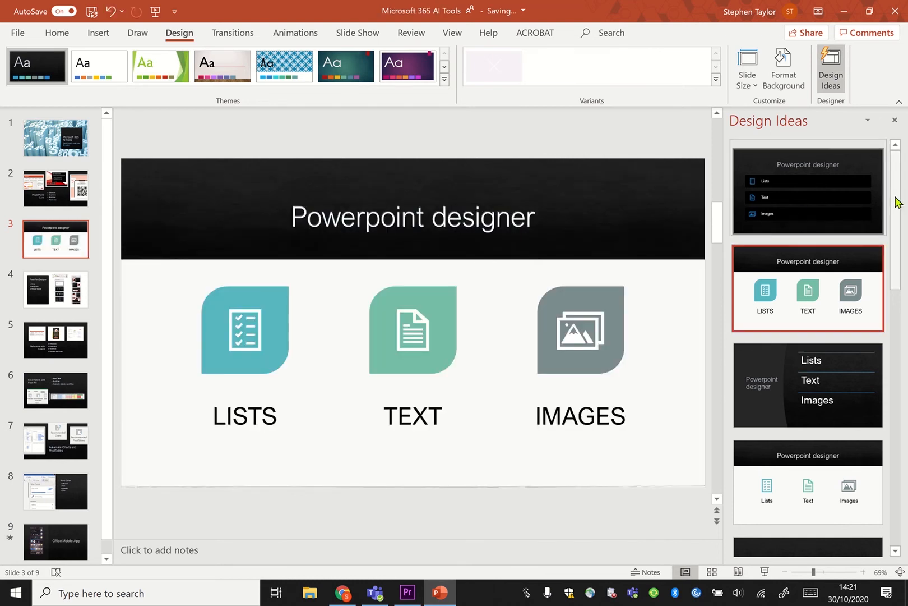
pyautogui.scroll(-3)
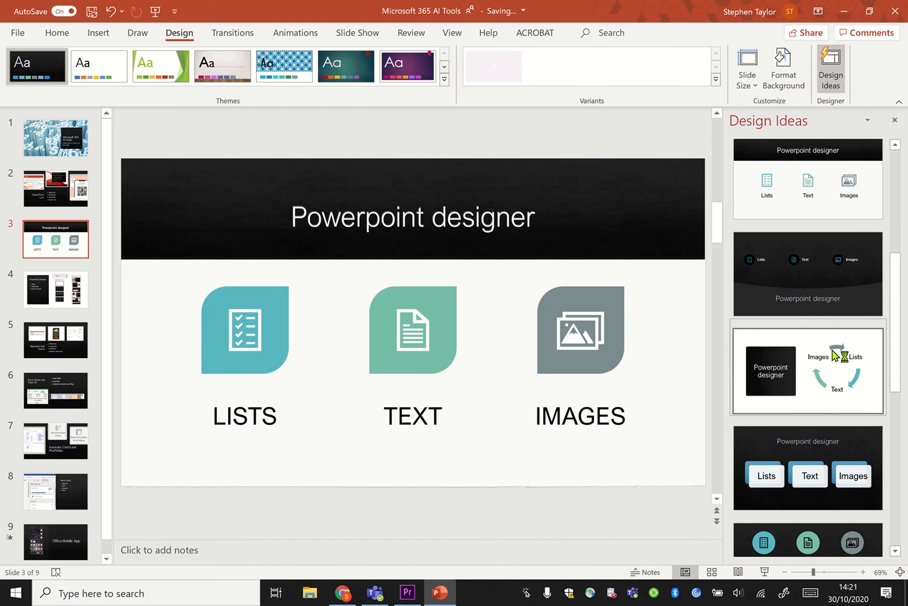
pyautogui.click(807, 370)
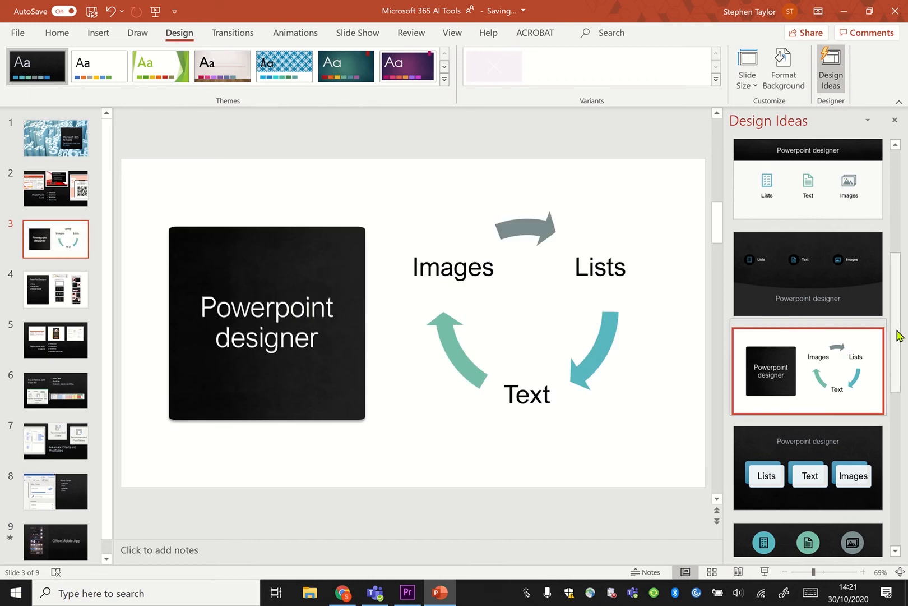
# Step: Settle on the layout with the title left and Lists, Text, Images as stacked teal boxes
pyautogui.click(807, 386)
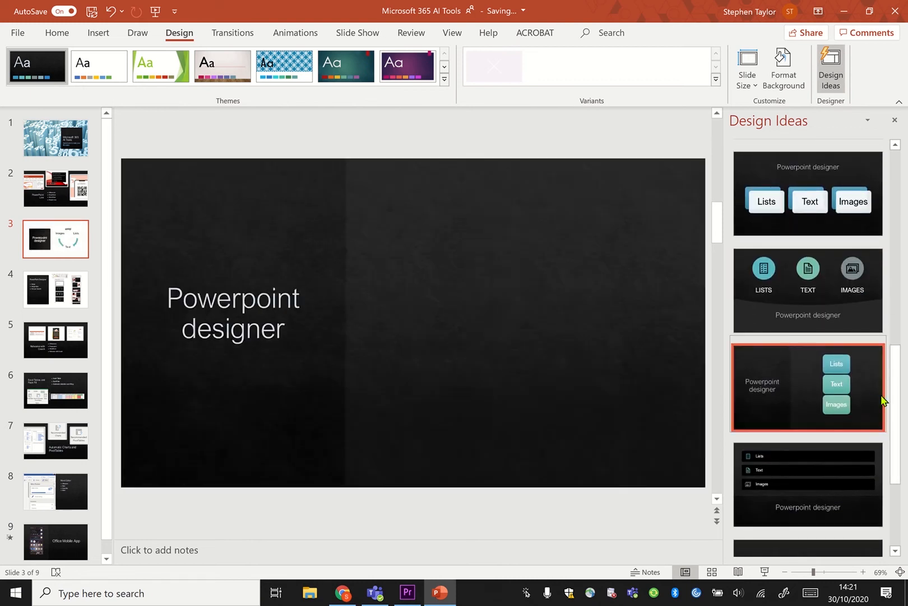
pyautogui.click(808, 398)
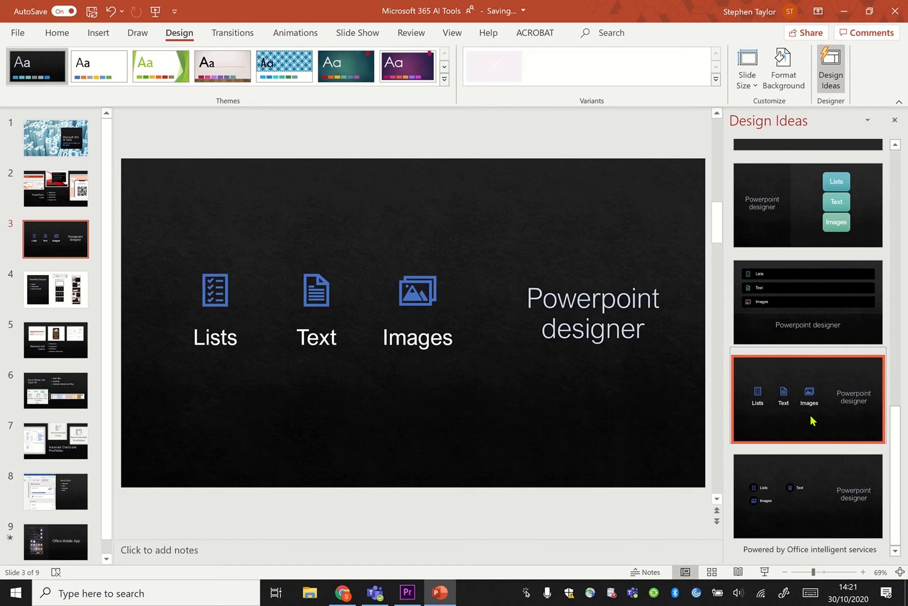
pyautogui.moveTo(825, 325)
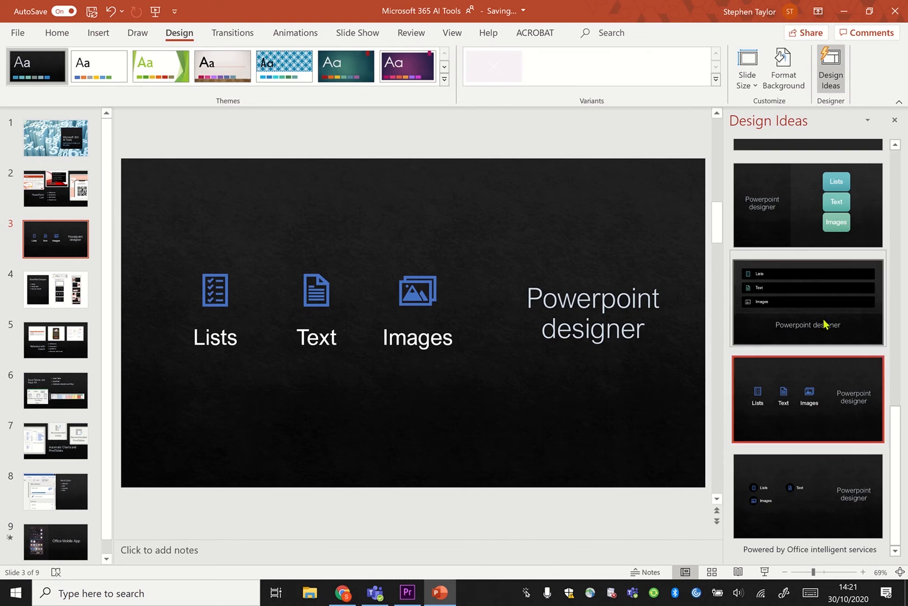
pyautogui.click(807, 205)
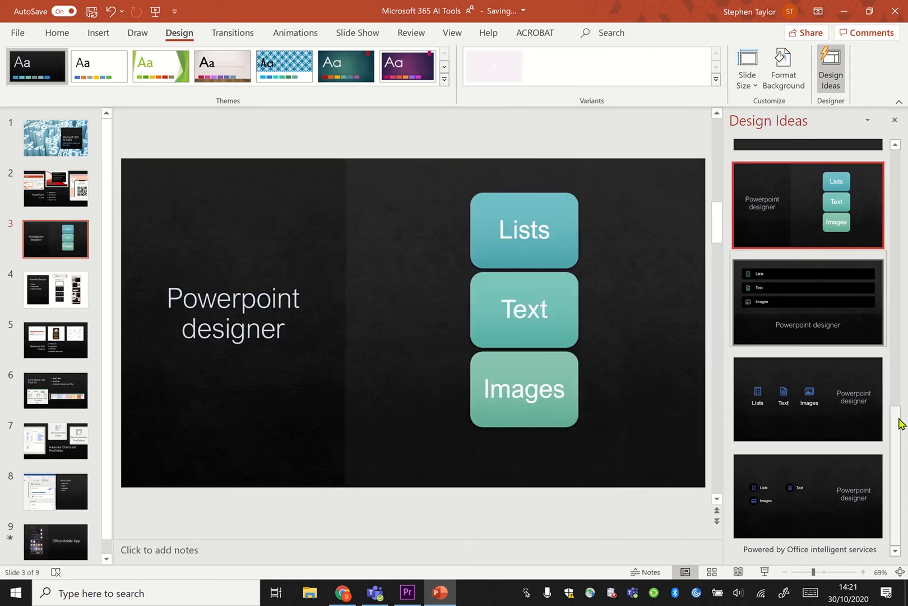
pyautogui.scroll(-3)
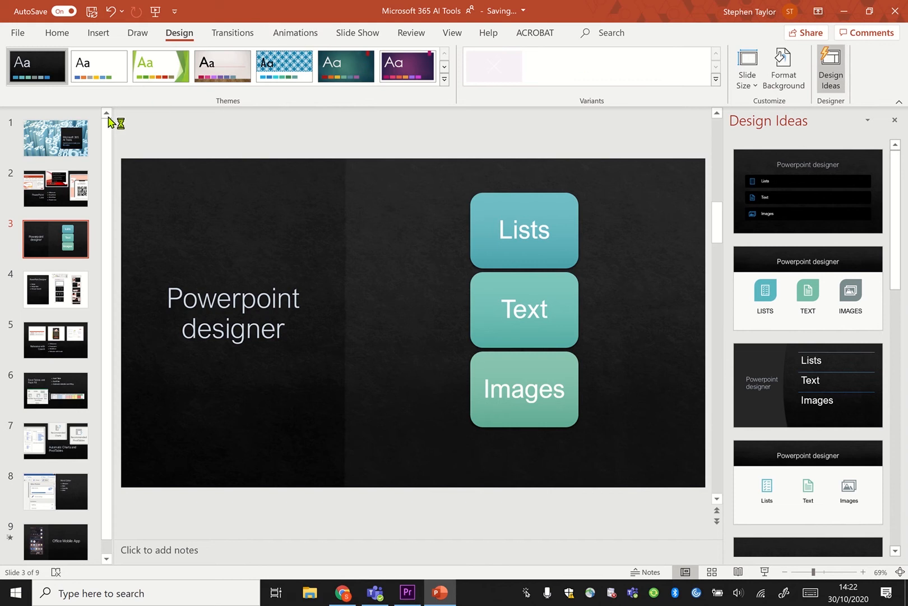
# Step: On slide 4, try two layouts then apply the one with stacked screenshots left of the title and bullets
pyautogui.click(55, 288)
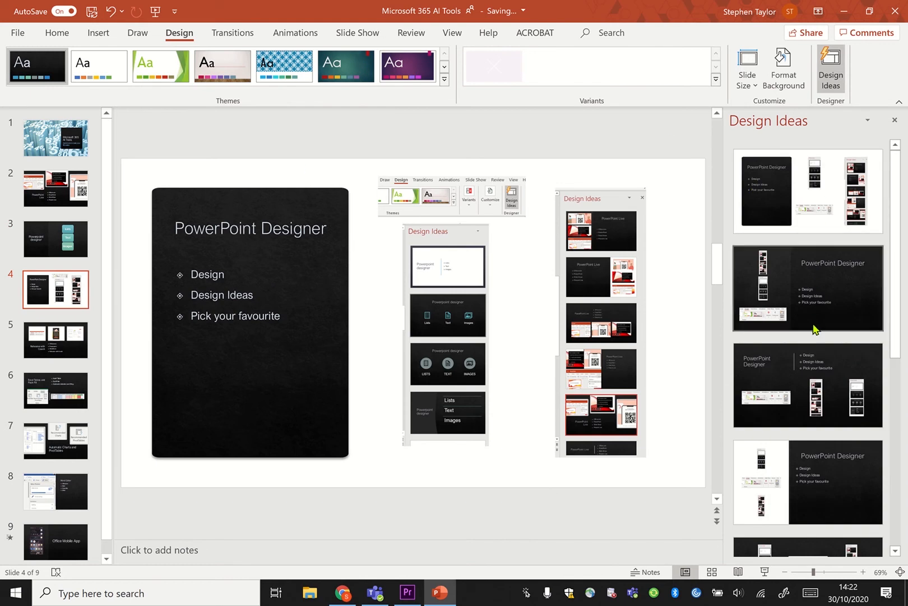
pyautogui.moveTo(754, 217)
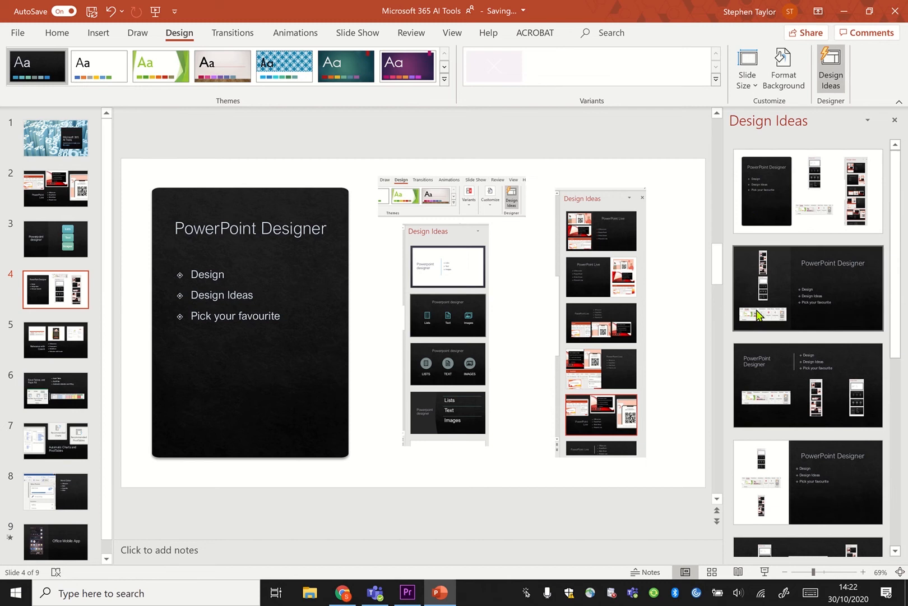
pyautogui.click(808, 287)
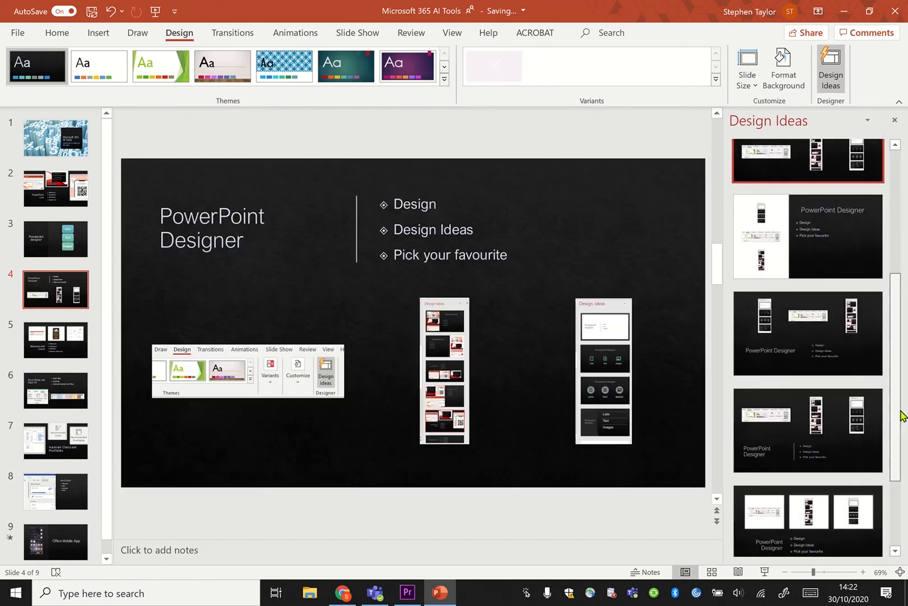
pyautogui.click(807, 399)
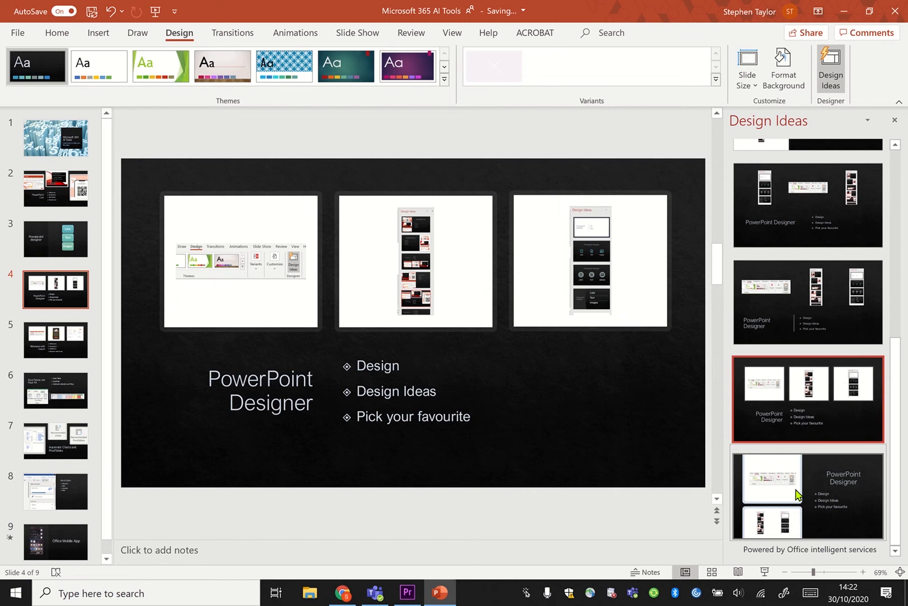
pyautogui.click(808, 495)
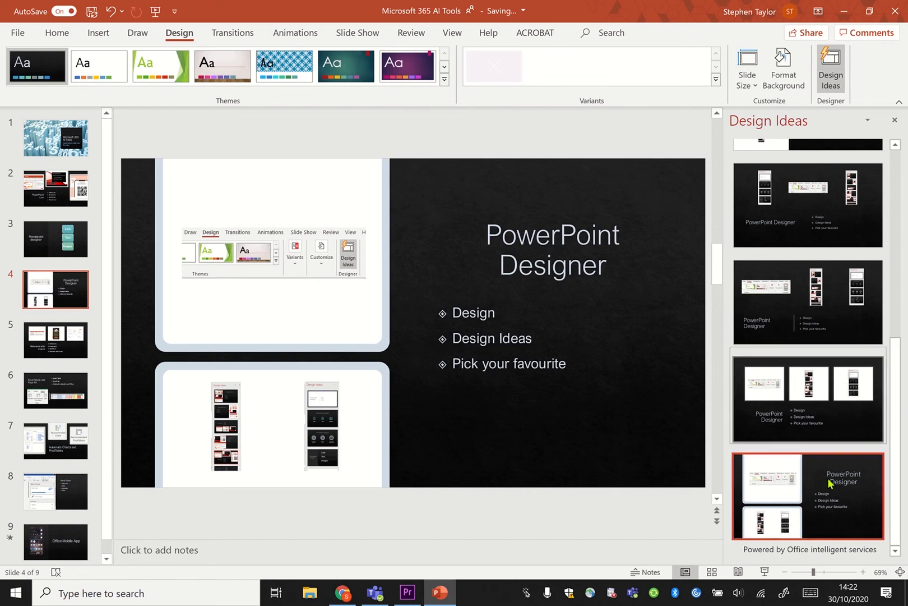
pyautogui.moveTo(798, 423)
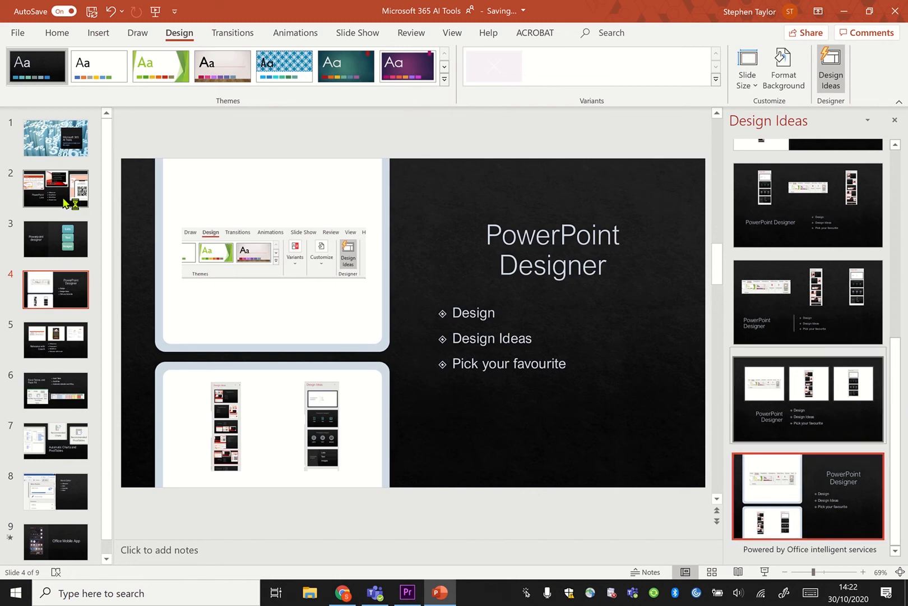
# Step: Give the PowerPoint Live slide the layout with stacked screenshots beside its title and bullets
pyautogui.click(56, 187)
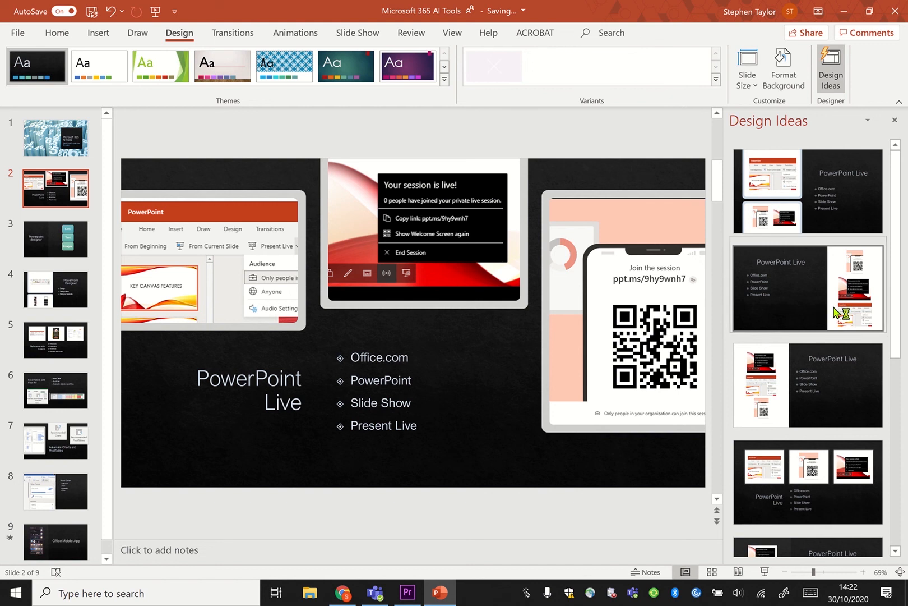
pyautogui.click(808, 481)
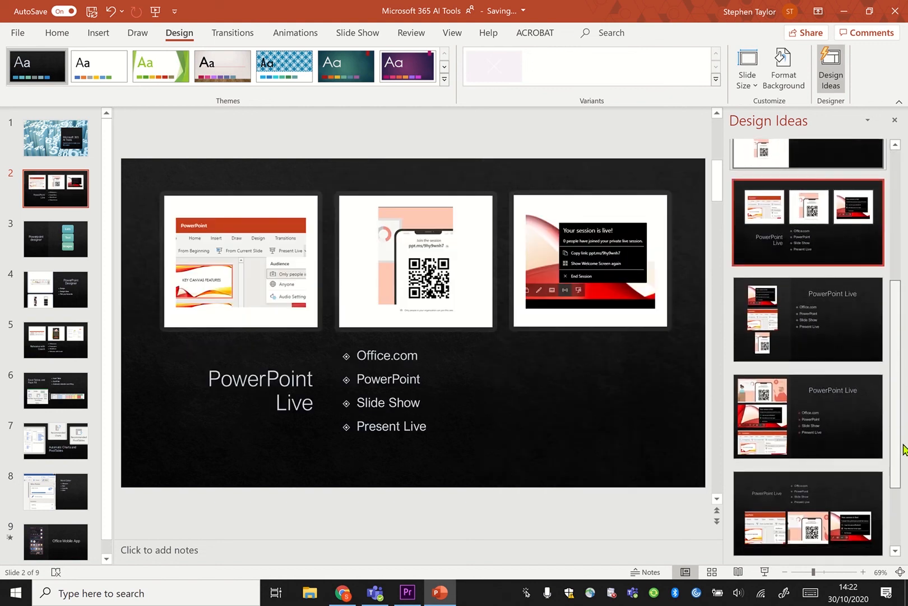
pyautogui.click(807, 415)
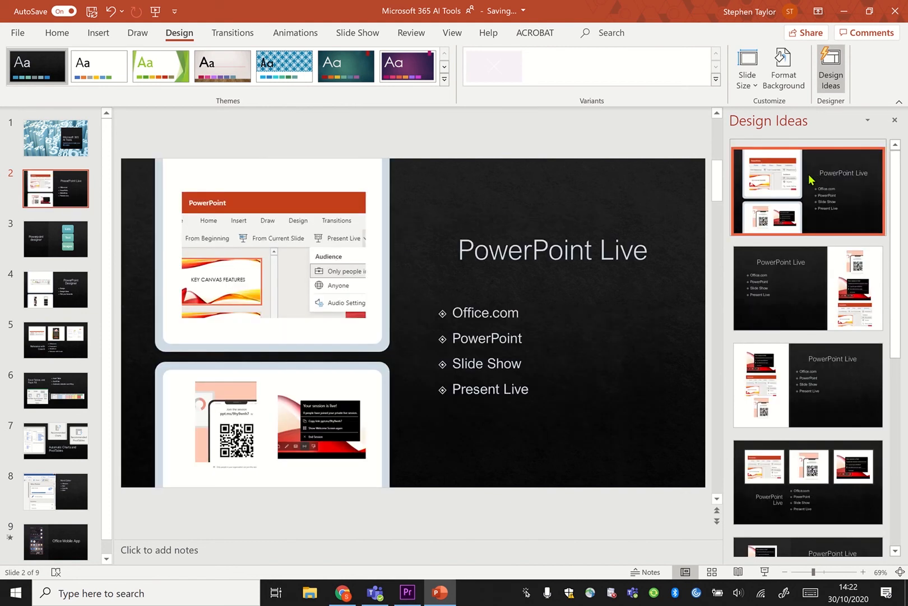
# Step: Show Design Ideas suggestions for the Microsoft AI Tools title slide and browse them
pyautogui.click(55, 136)
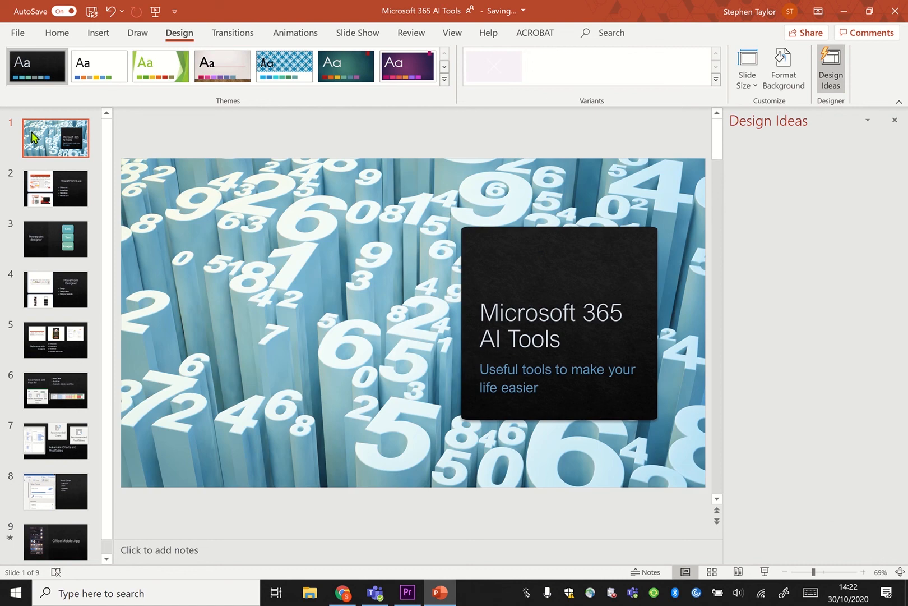
pyautogui.click(831, 67)
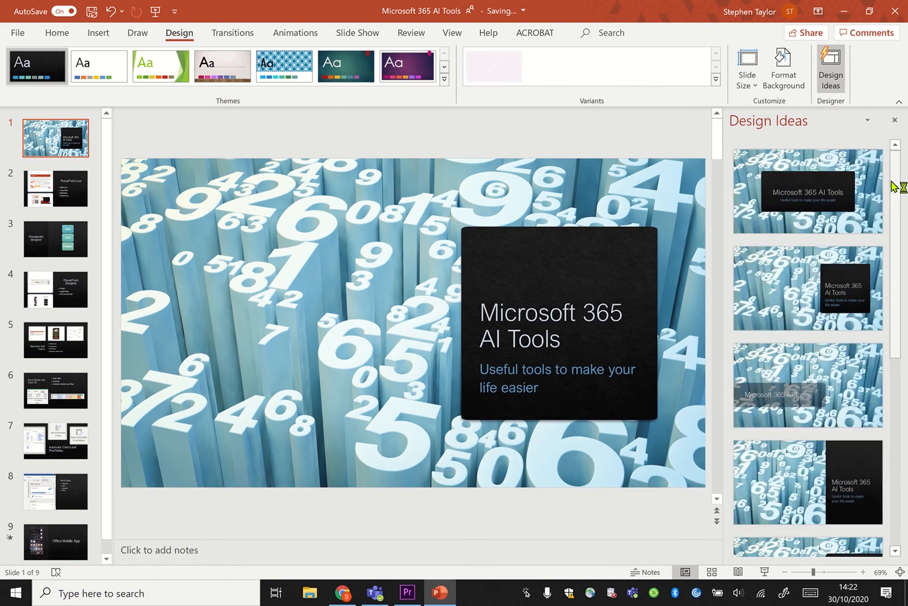
pyautogui.scroll(-3)
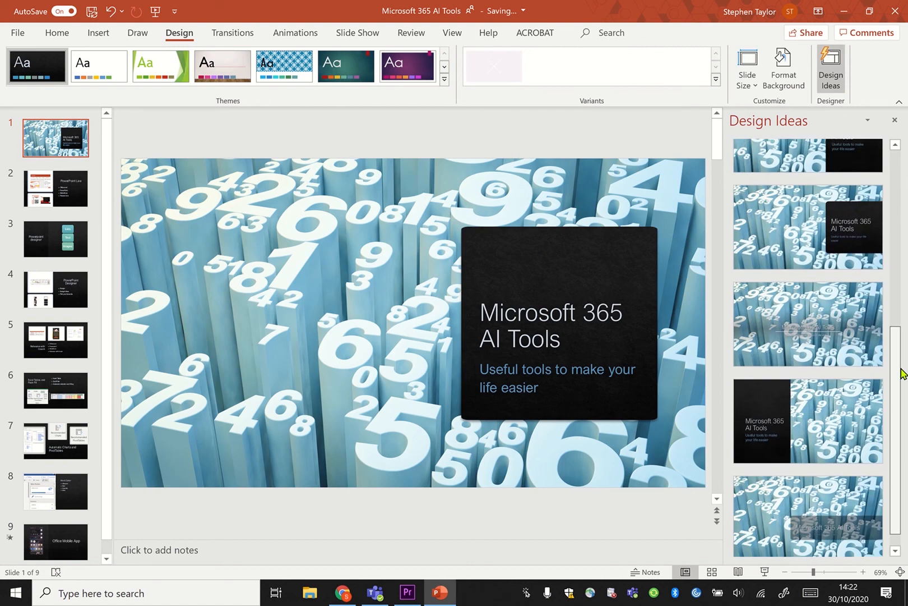
pyautogui.scroll(3)
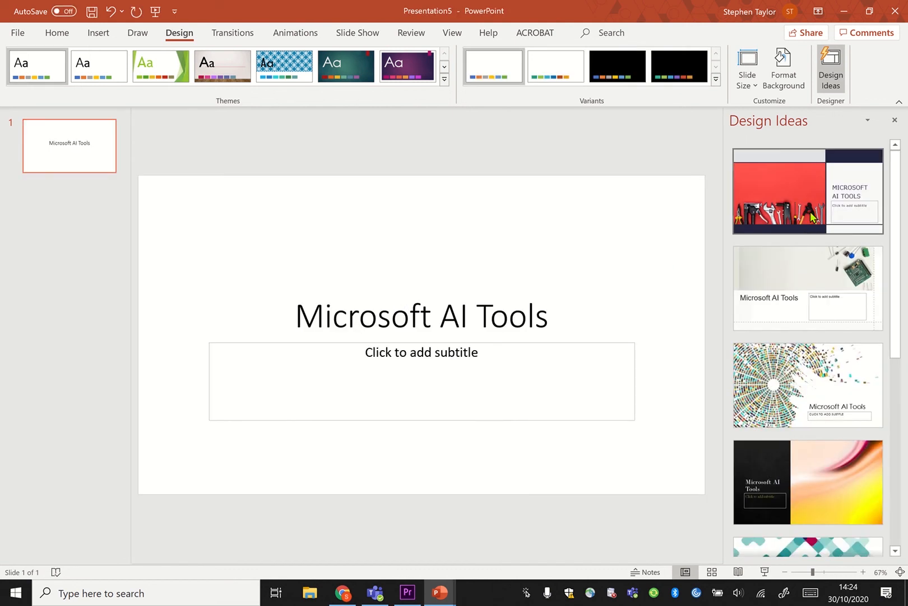
pyautogui.moveTo(897, 278)
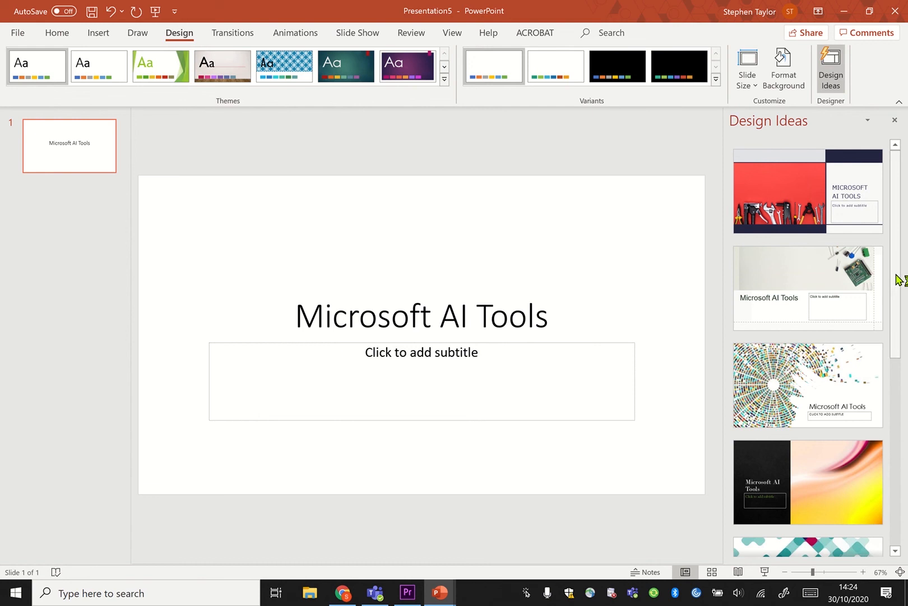
# Step: Apply the purple gradient design with flowing ribbon artwork to the title slide
pyautogui.scroll(-3)
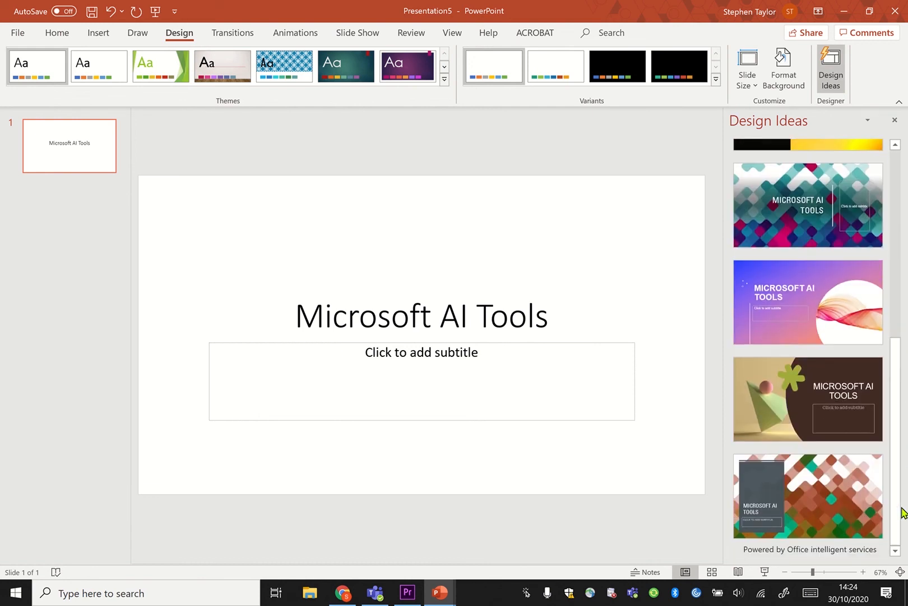
pyautogui.moveTo(845, 215)
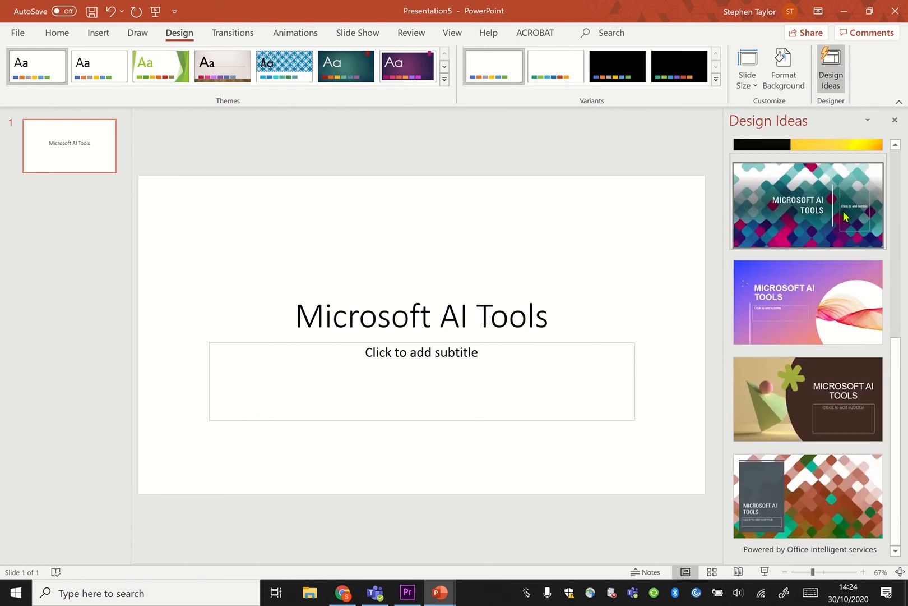
pyautogui.click(807, 301)
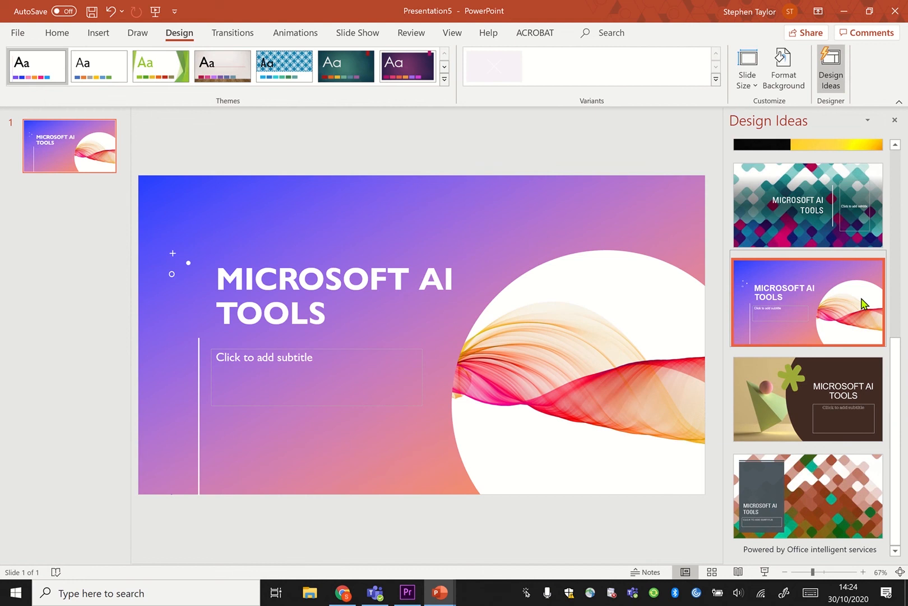
pyautogui.moveTo(98, 32)
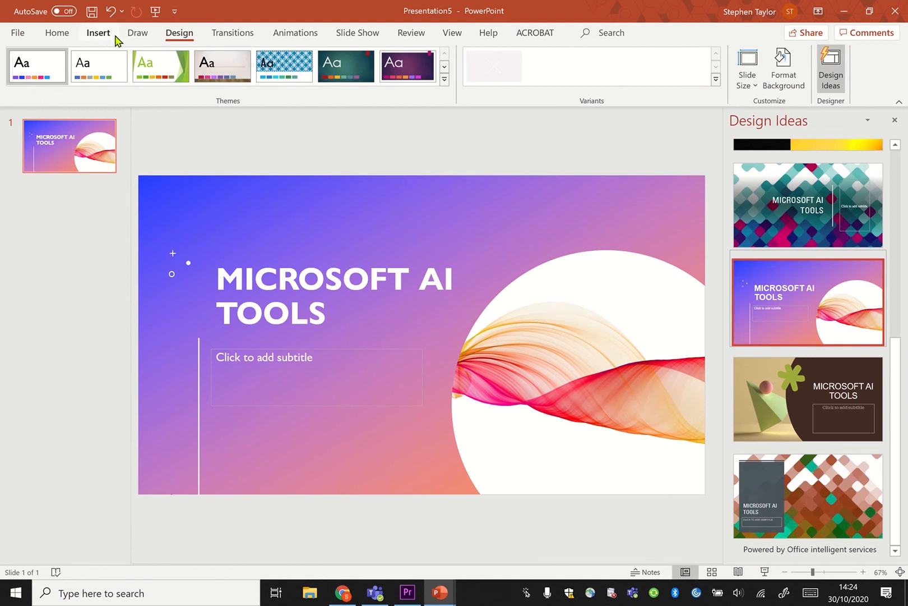
# Step: Insert a new second slide in the gradient theme and browse its design suggestions
pyautogui.click(98, 33)
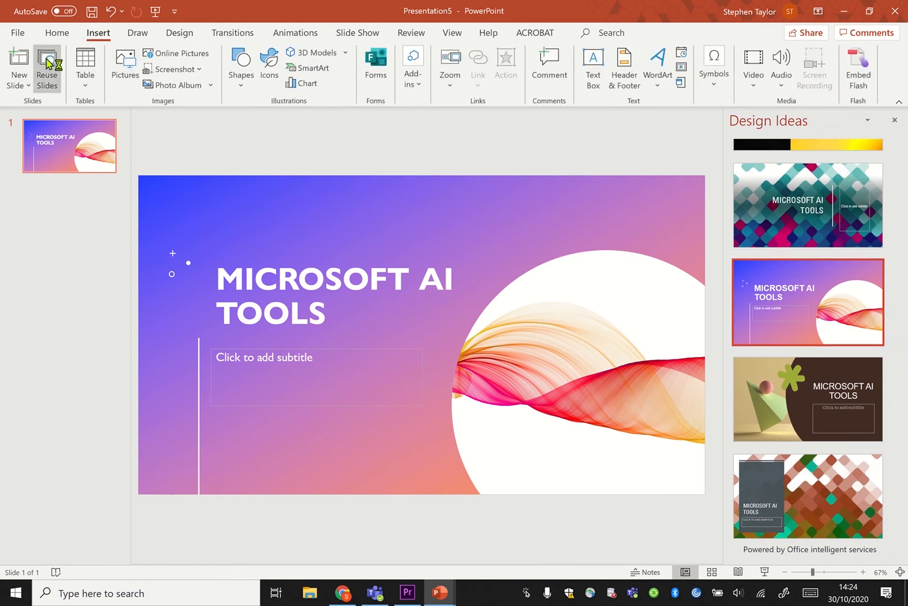
pyautogui.click(18, 66)
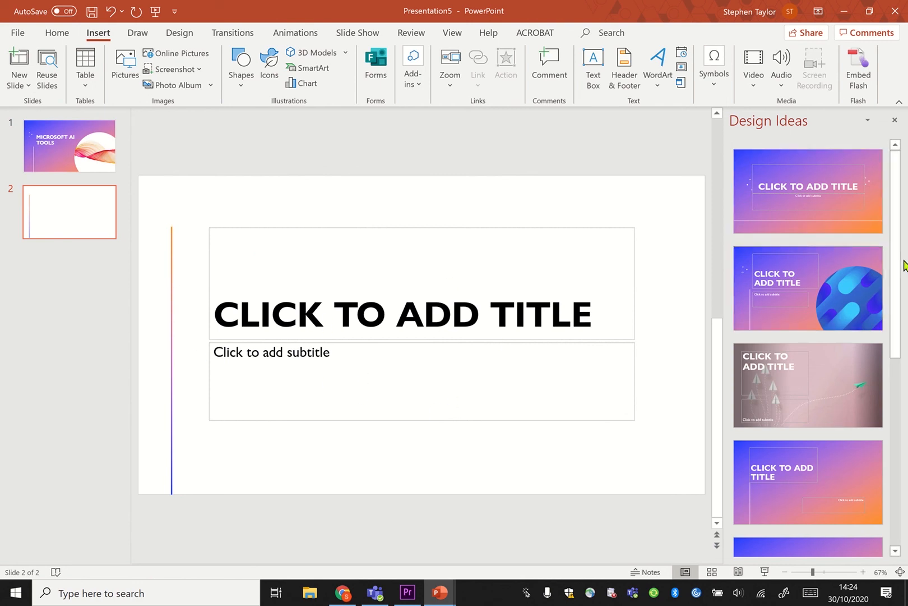
pyautogui.scroll(-3)
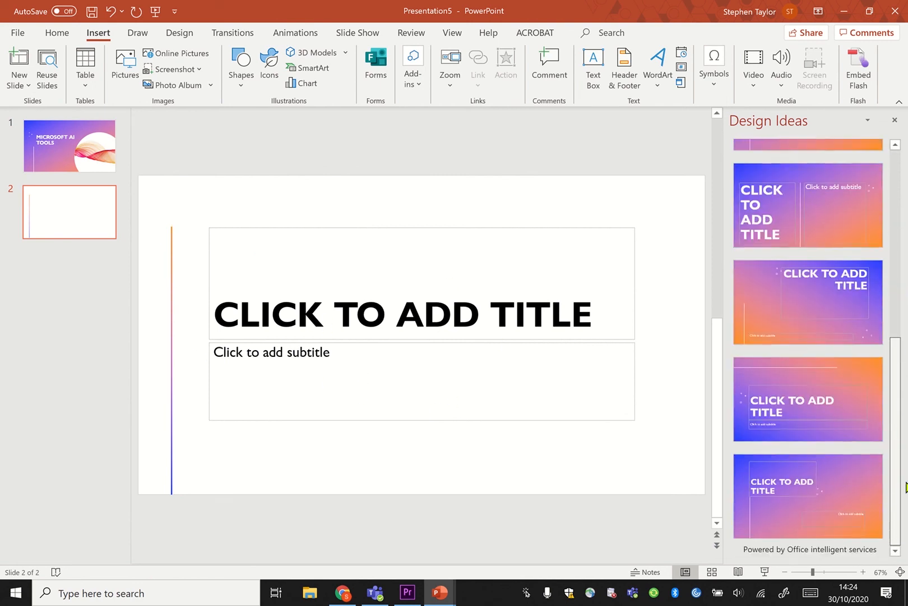
pyautogui.scroll(-3)
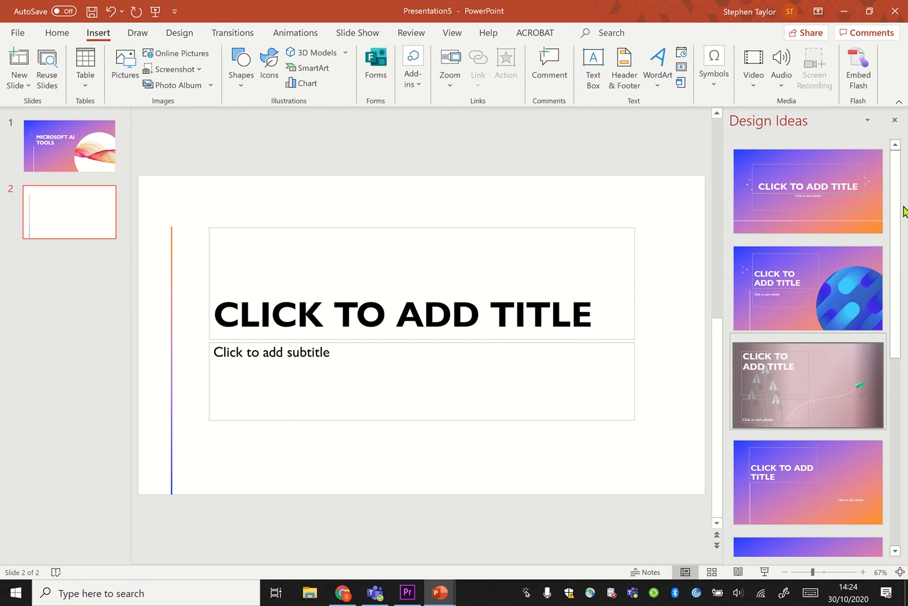